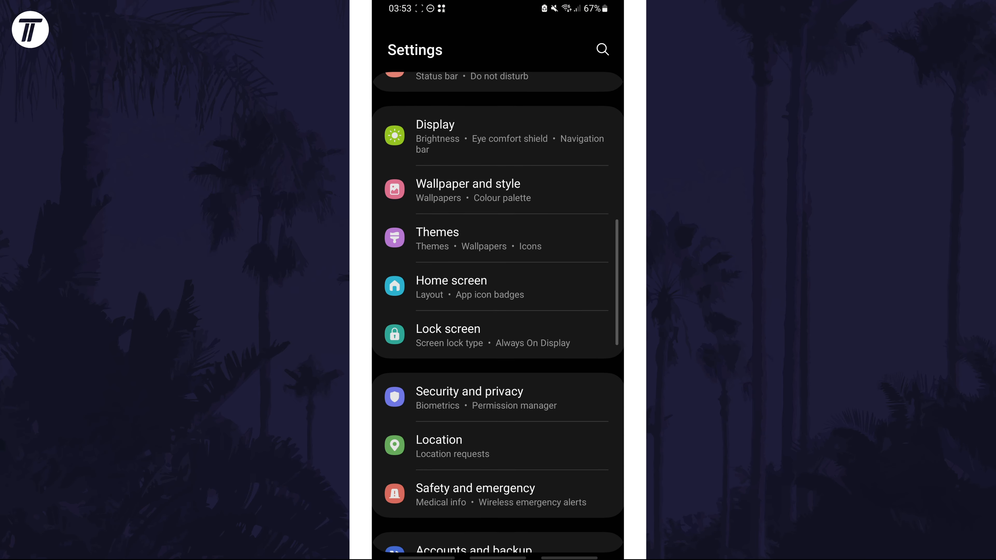
Navigate through Accessibility and Visibility enhancements to the Colour adjustment page
scroll("down", 3)
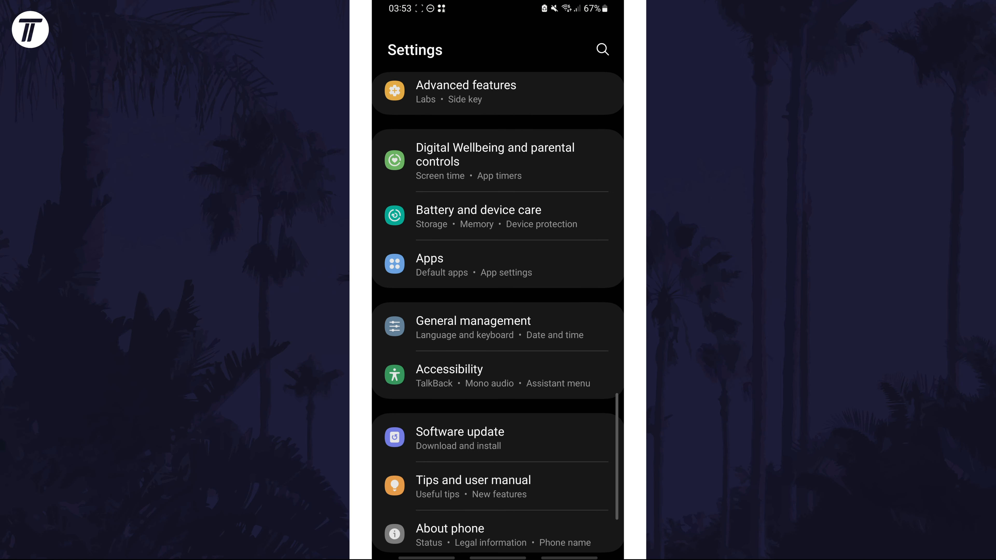
left_click(449, 376)
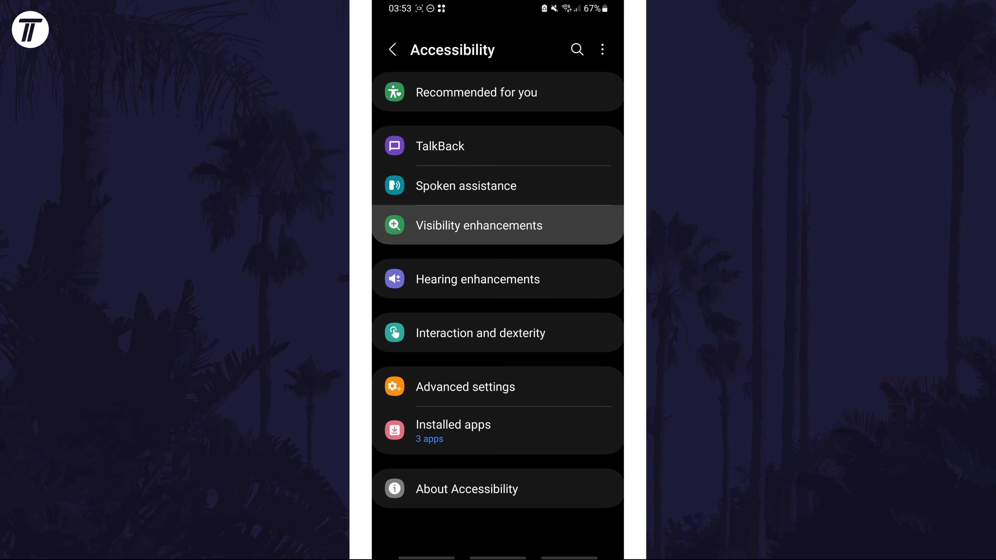
left_click(478, 224)
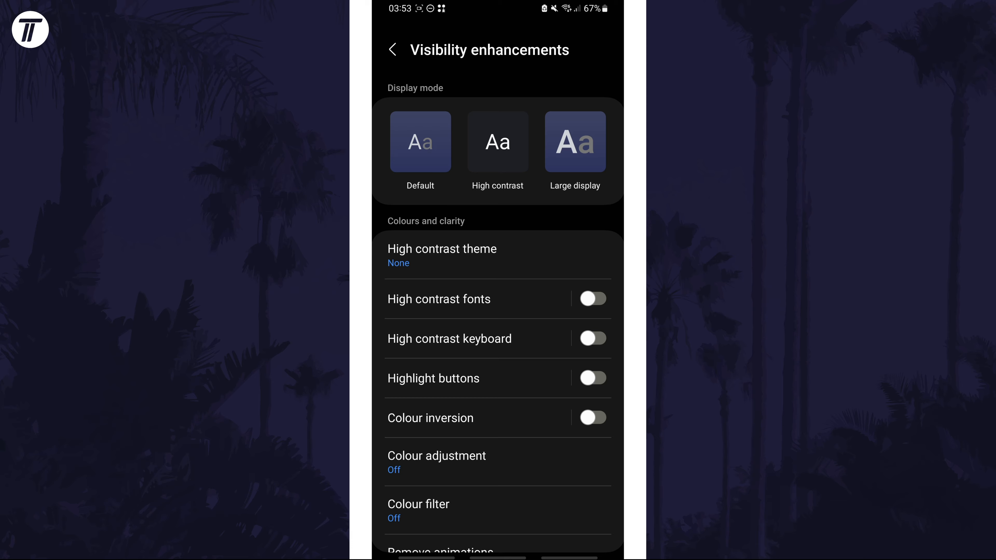
left_click(436, 462)
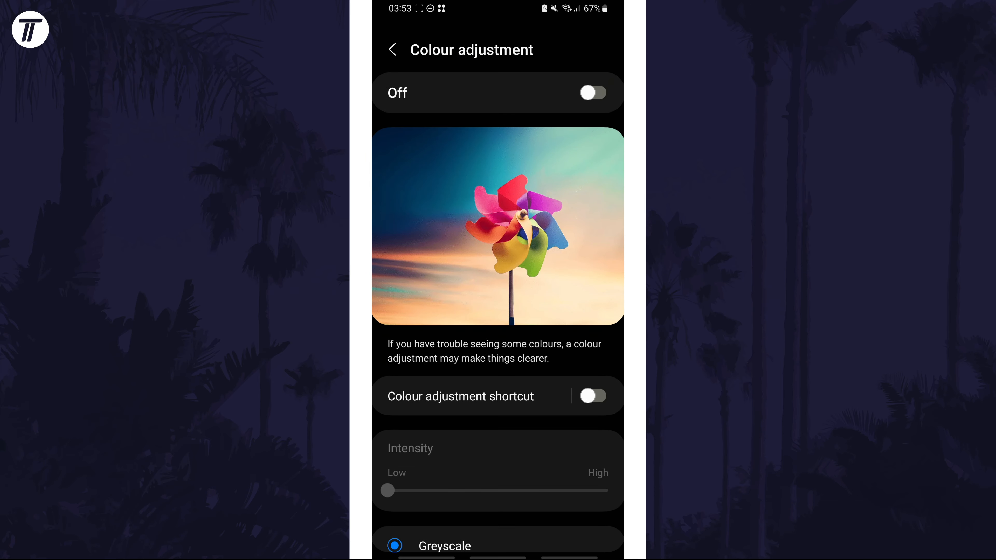
left_click(591, 93)
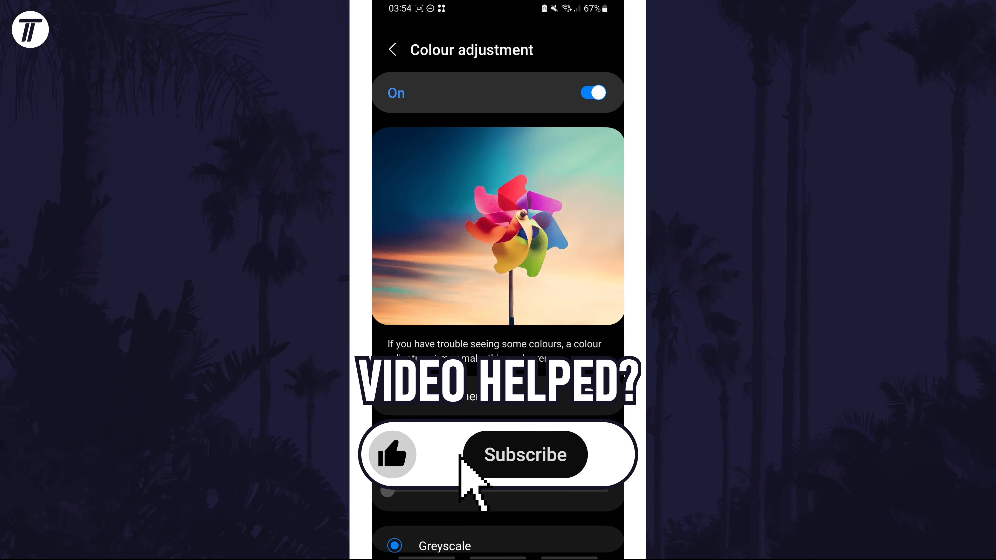
left_click(525, 455)
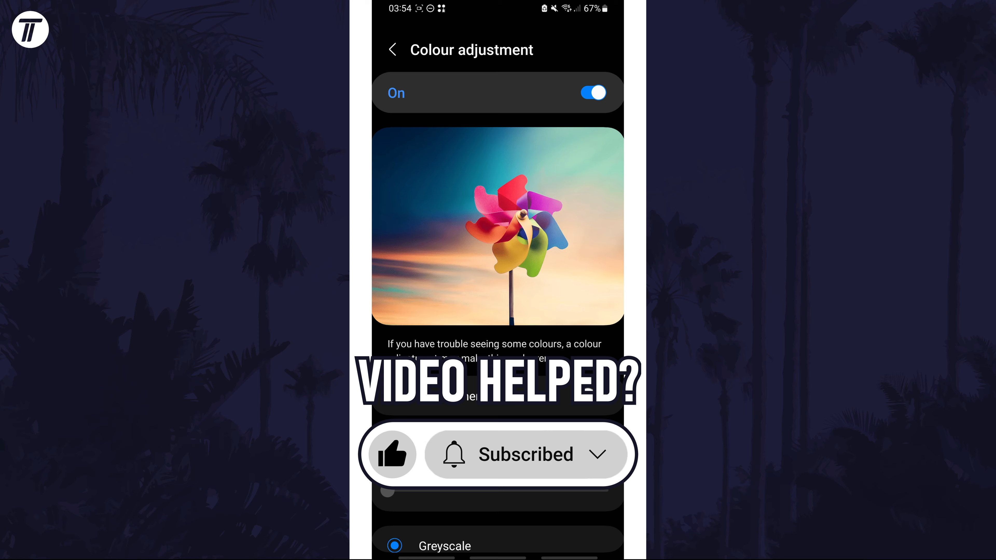